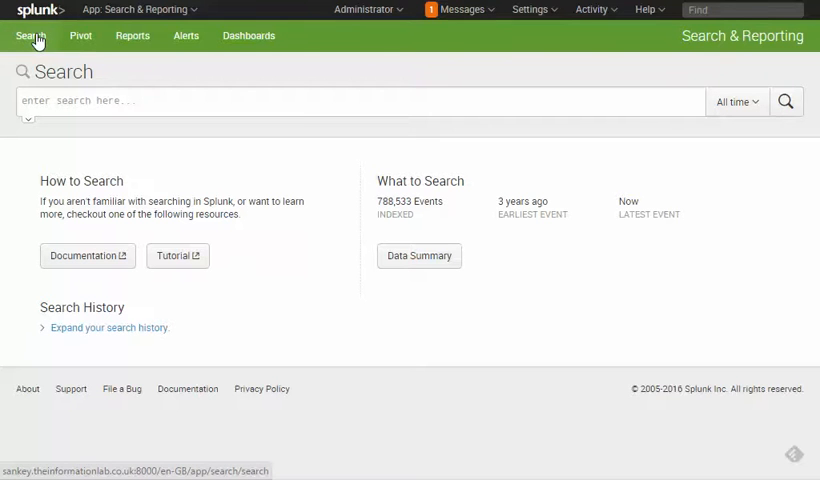
pyautogui.moveTo(27, 35)
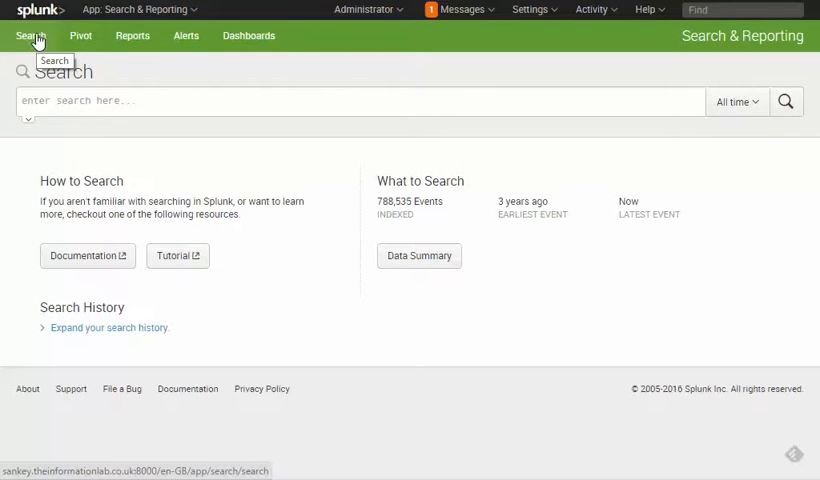
# Step: Run a search for "injuries", returning 390 Tableau Server log events
pyautogui.click(357, 100)
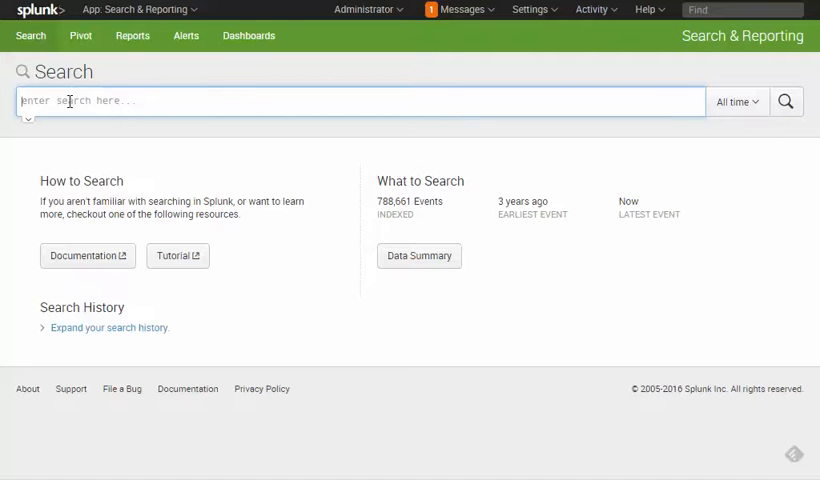
pyautogui.write('injuries')
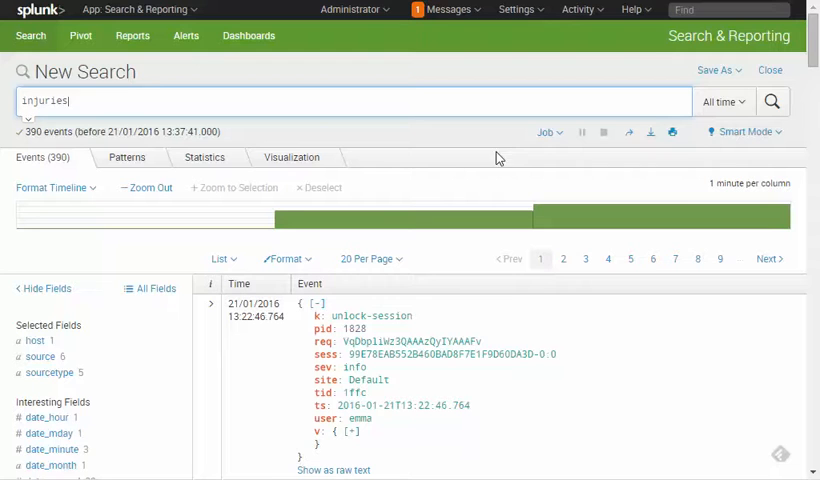
pyautogui.moveTo(688, 407)
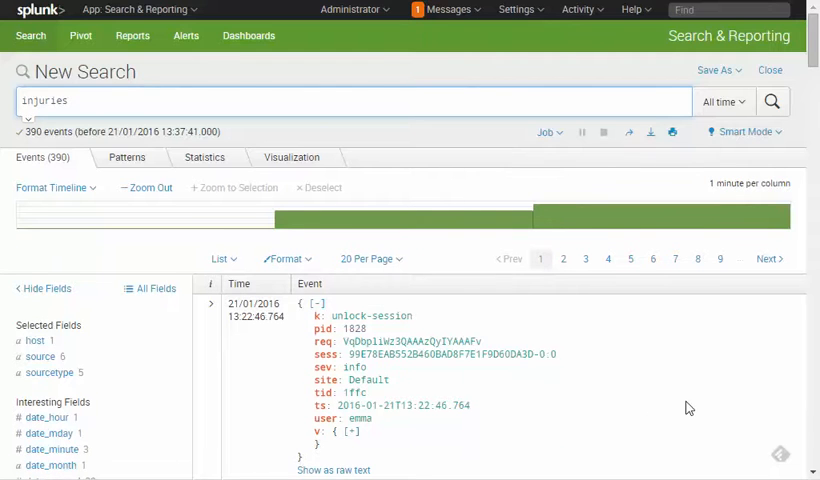
pyautogui.scroll(-3)
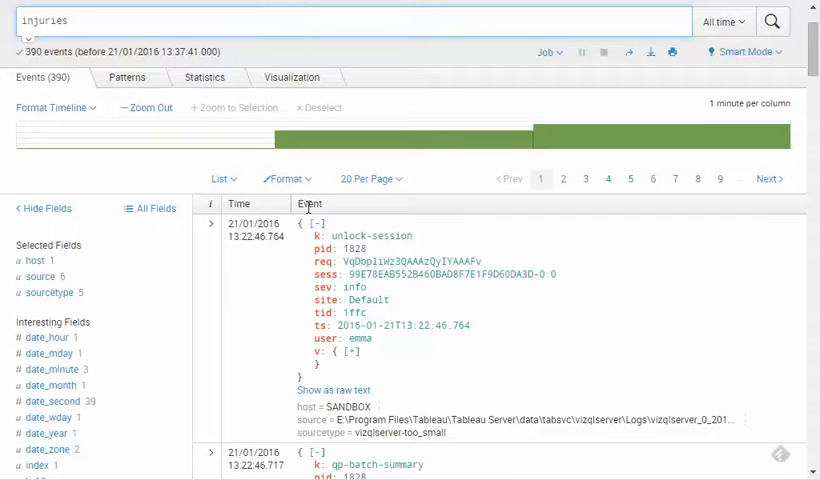
# Step: Expand the first event and scroll to its v.workbook field /views/Injuries
pyautogui.doubleClick(359, 338)
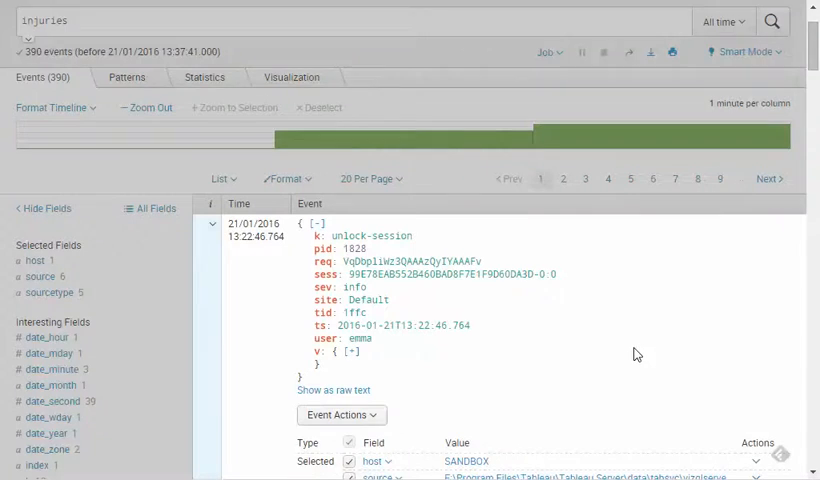
pyautogui.scroll(-3)
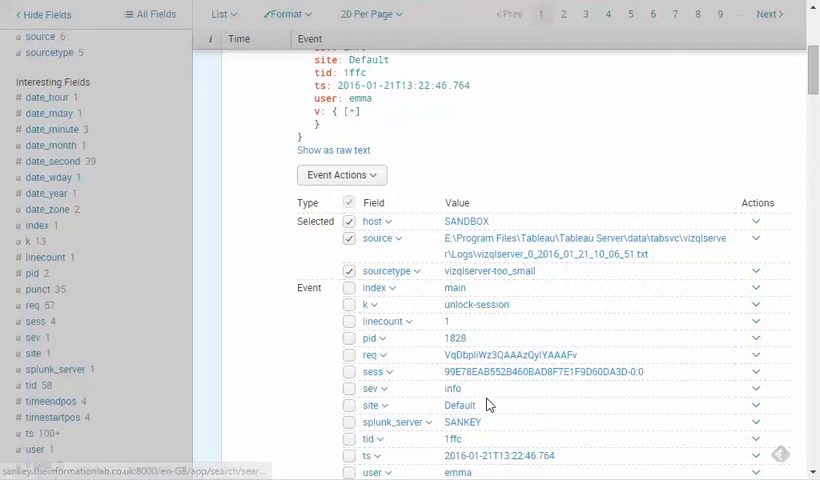
pyautogui.scroll(-3)
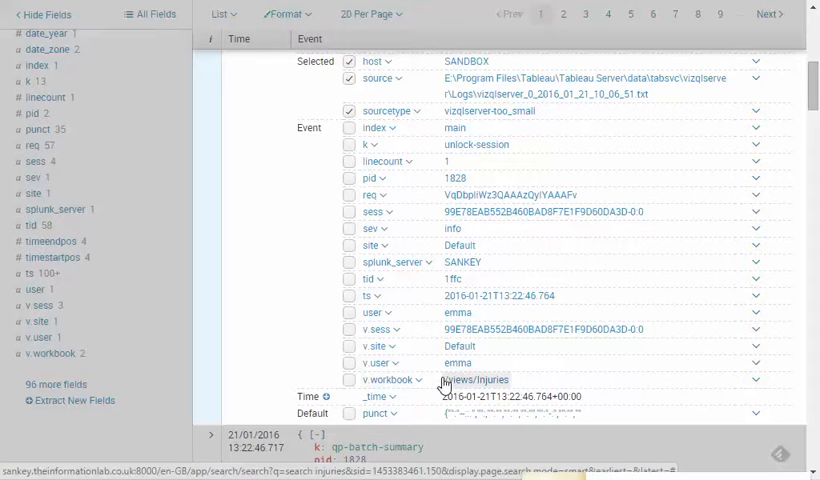
pyautogui.moveTo(492, 386)
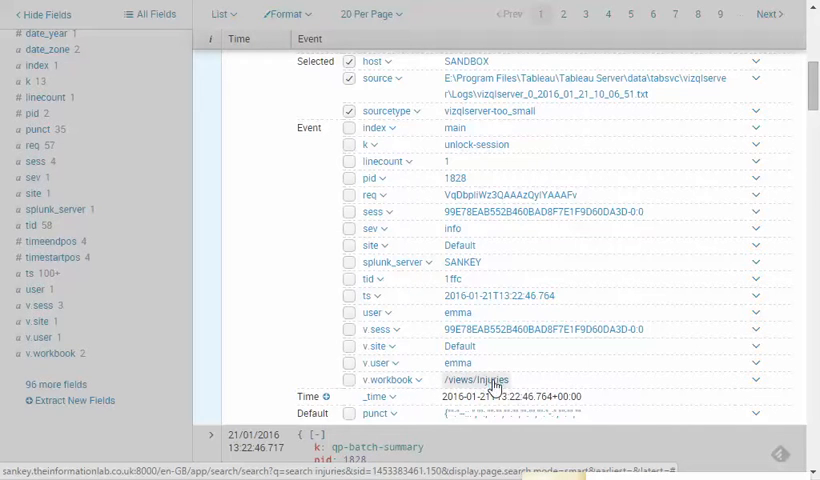
pyautogui.moveTo(462, 385)
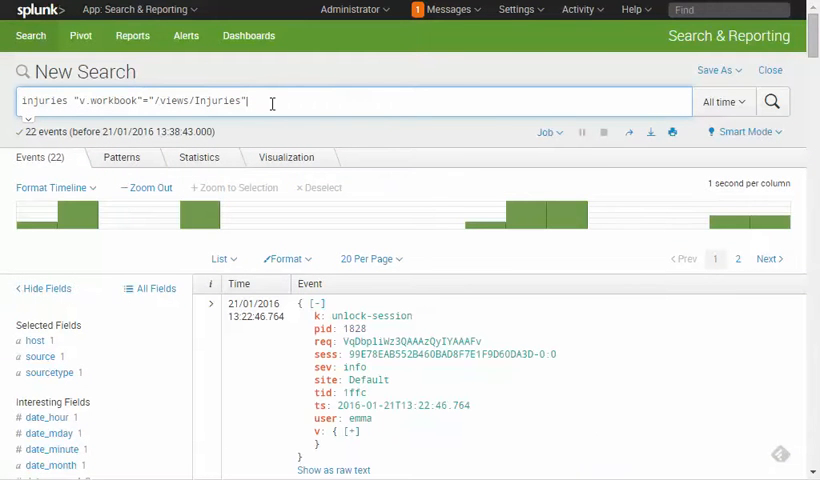
# Step: Select the search string to extend it with | spath user | search user=emma
pyautogui.moveTo(80, 101); pyautogui.dragTo(248, 101)
pyautogui.write('| spath user | search user=emma')
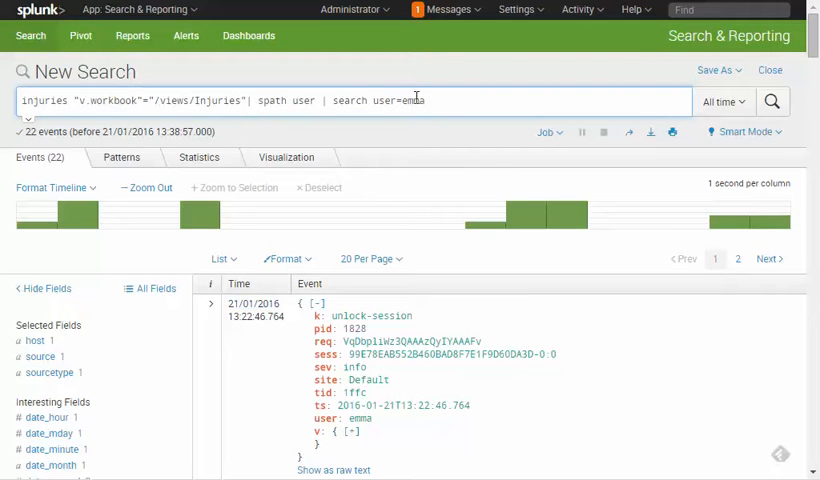
pyautogui.moveTo(428, 100)
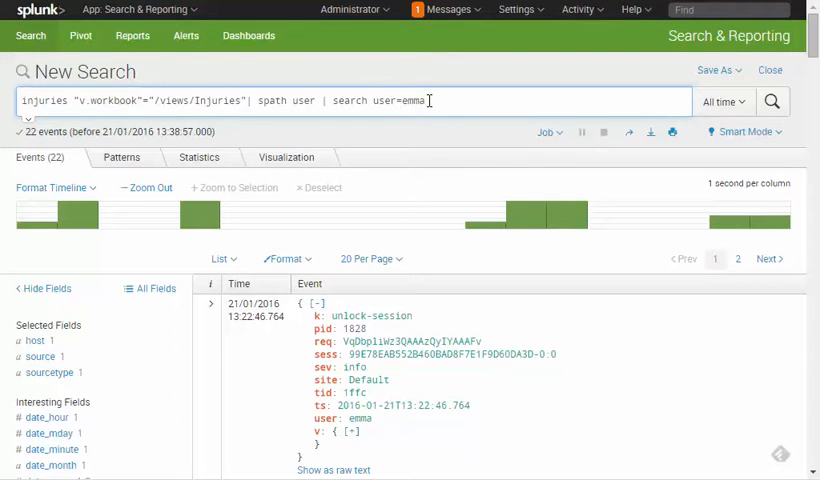